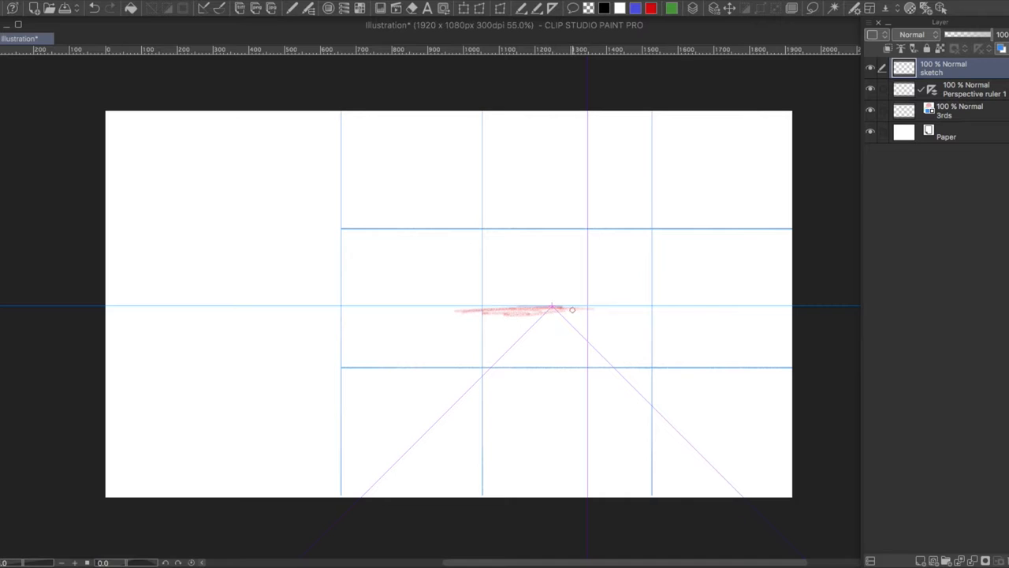
- Paint dark purple storm clouds and a flat horizon over the perspective ruler sketch
{"action": "left_click_drag", "start_coordinate": [551, 309], "coordinate": [741, 309]}
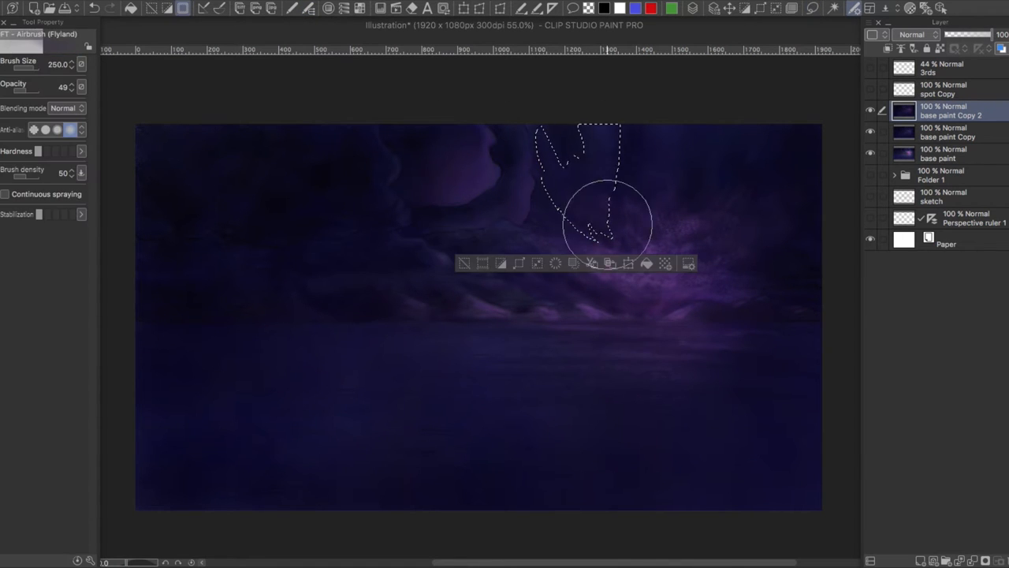
- Add a Multiply glow folder and draw the white lightning creature outline on its own layer
{"action": "left_click", "coordinate": [913, 35]}
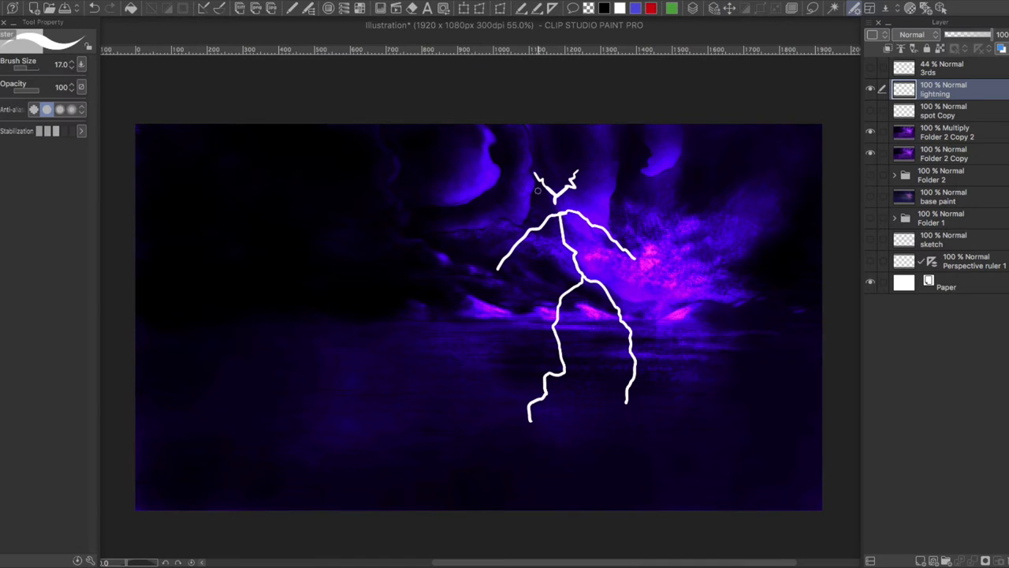
- Add an Add (Glow) layer for branching bolts, then scale and rotate the creature and confirm
{"action": "left_click", "coordinate": [943, 111]}
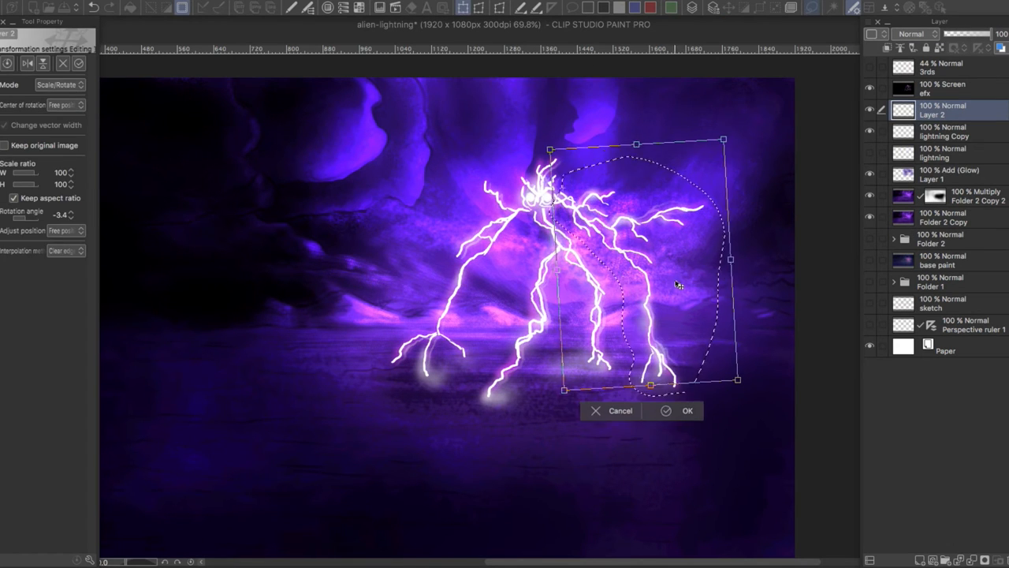
{"action": "left_click", "coordinate": [688, 410]}
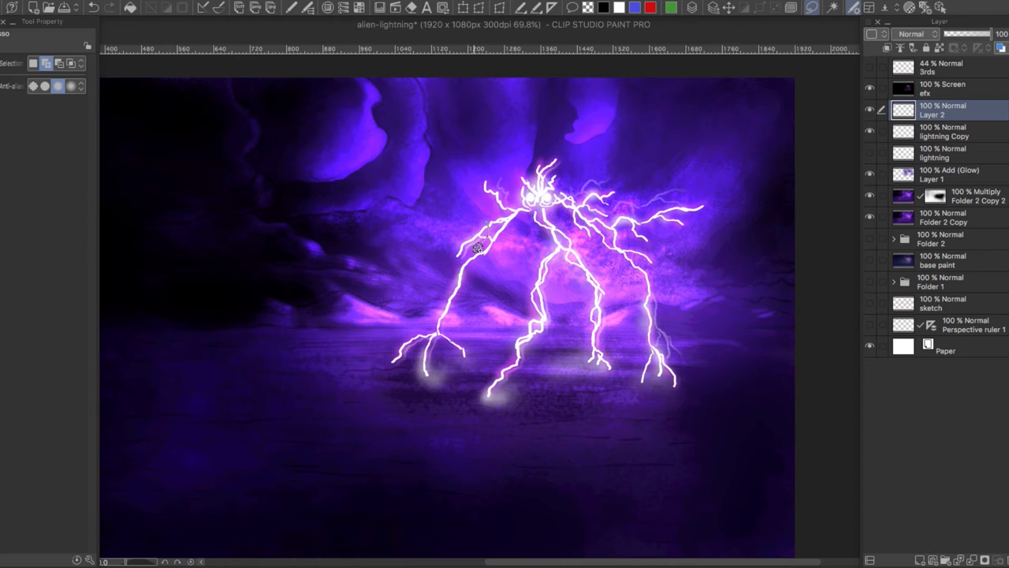